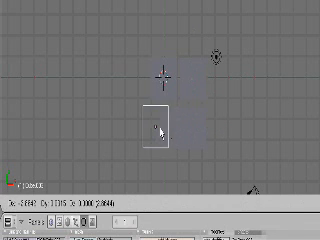
- Add a default UV sphere mesh to the scene via the Spacebar add menu
key(space)
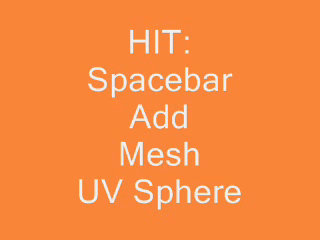
key(space)
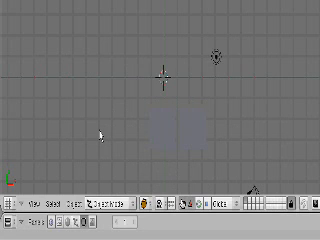
- Undo the UV sphere addition so only the flat rectangular mesh remains
key(ctrl+z)
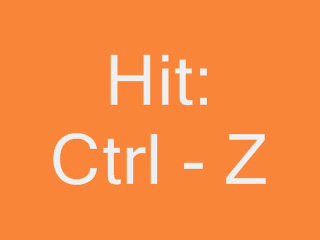
key(ctrl+z)
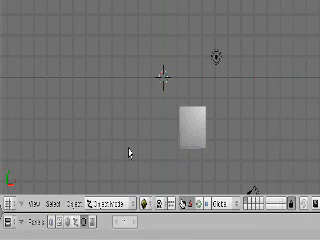
- Redo the undone step to bring the UV sphere back beside the rectangular mesh
click(178, 128)
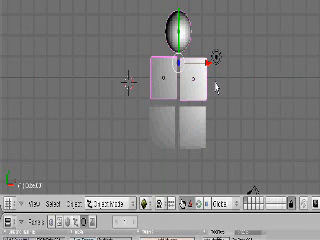
key(ctrl+y)
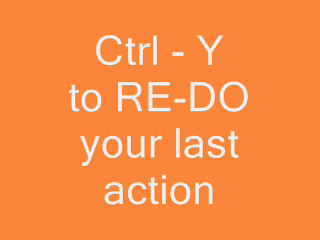
key(ctrl+y)
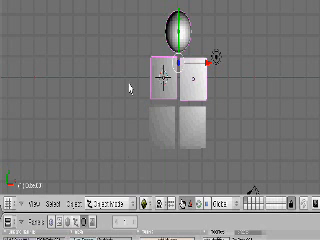